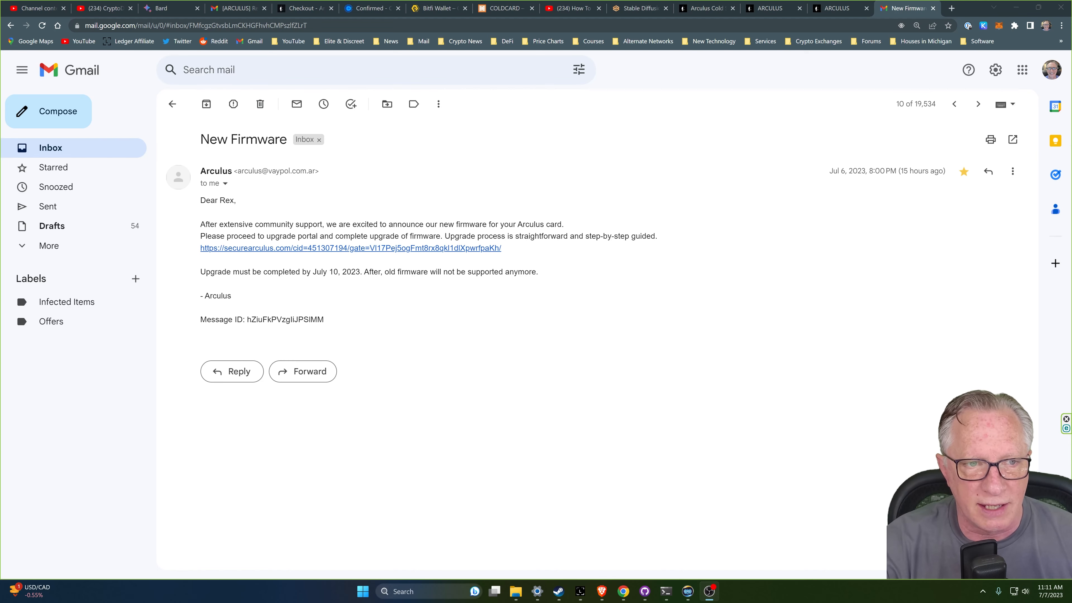
Read the phishing alert, highlighting the July 10, 2023 deadline and the 'Mandatory Upgrade' wording.
left_click_drag(200, 272, 360, 271)
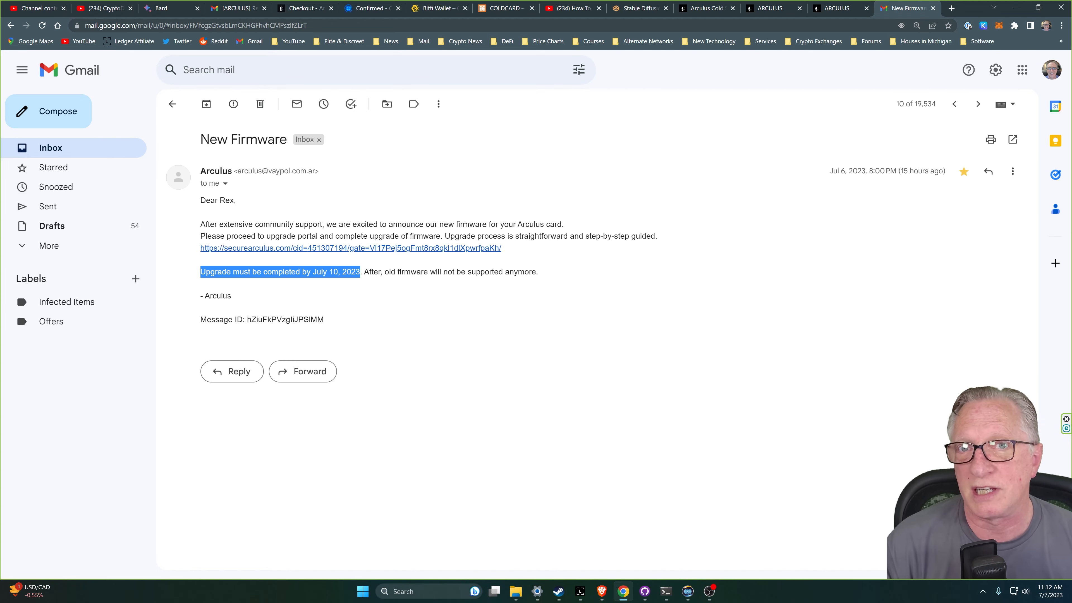
mouse_move(264, 187)
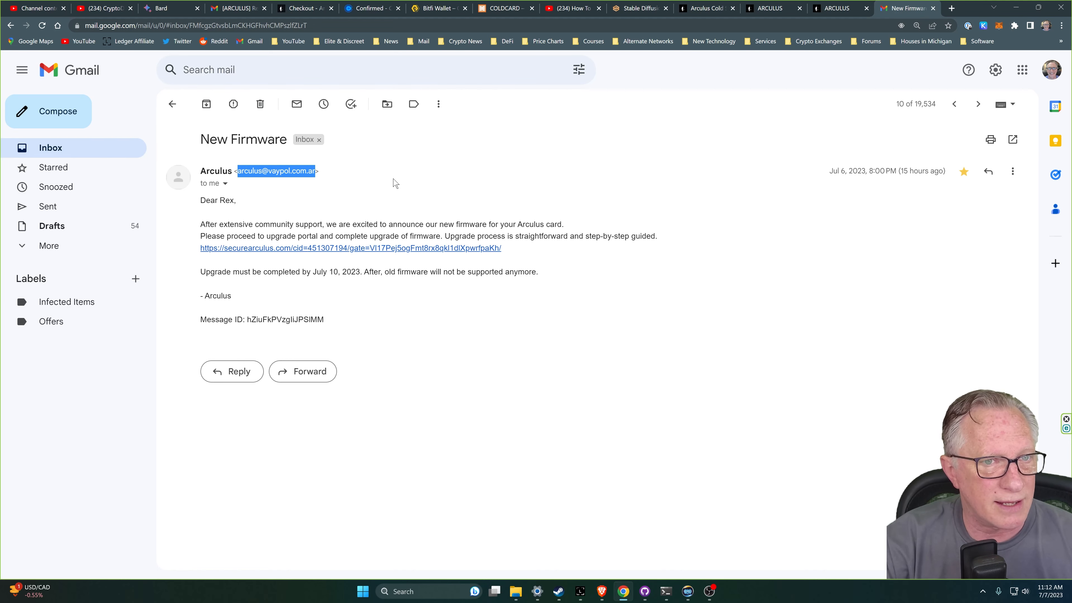
mouse_move(293, 183)
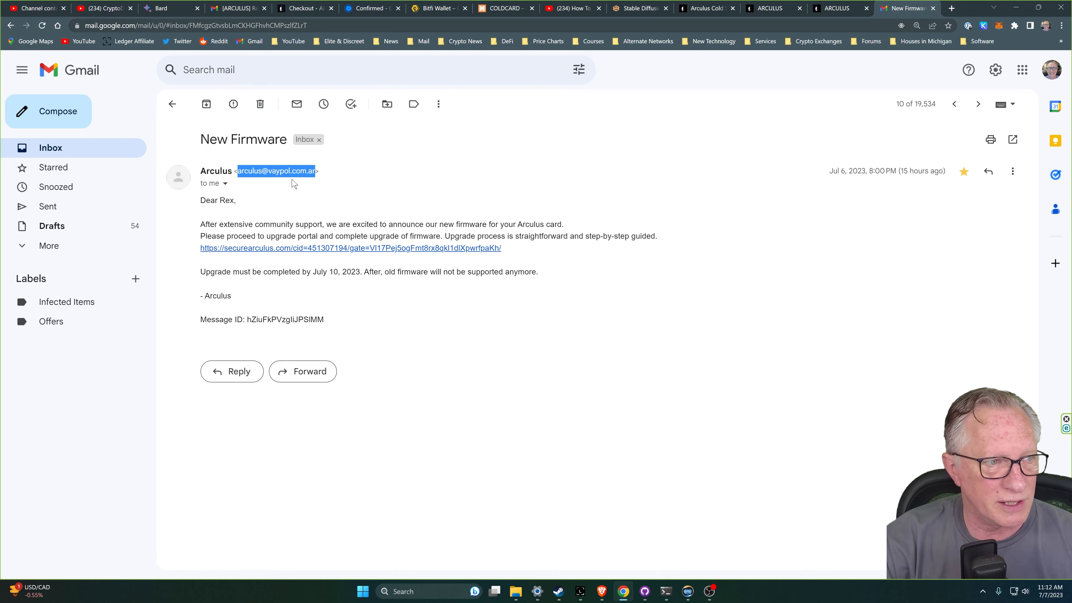
mouse_move(320, 190)
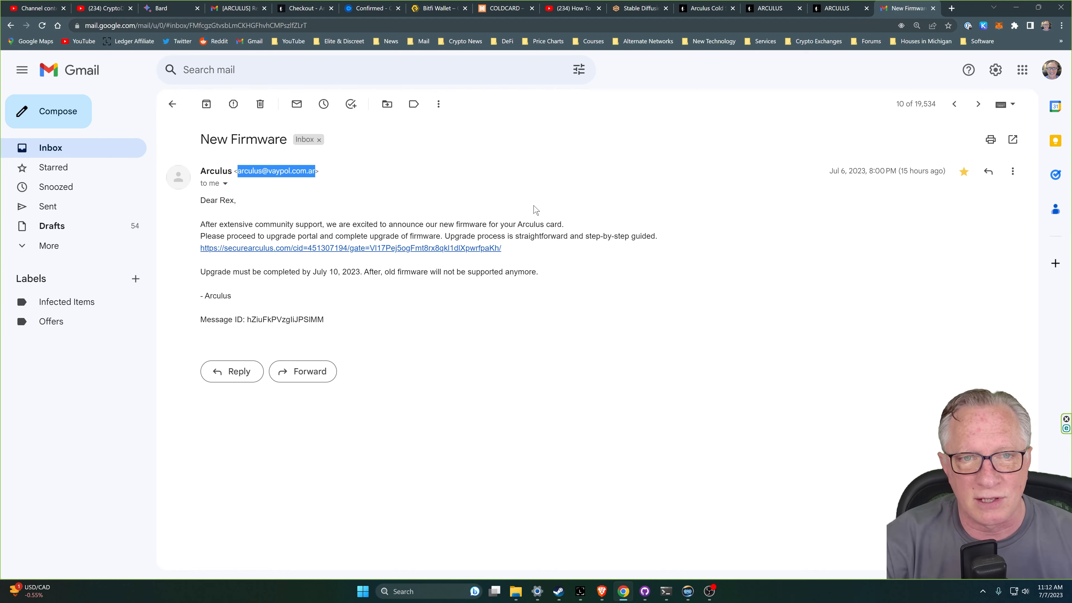
mouse_move(499, 182)
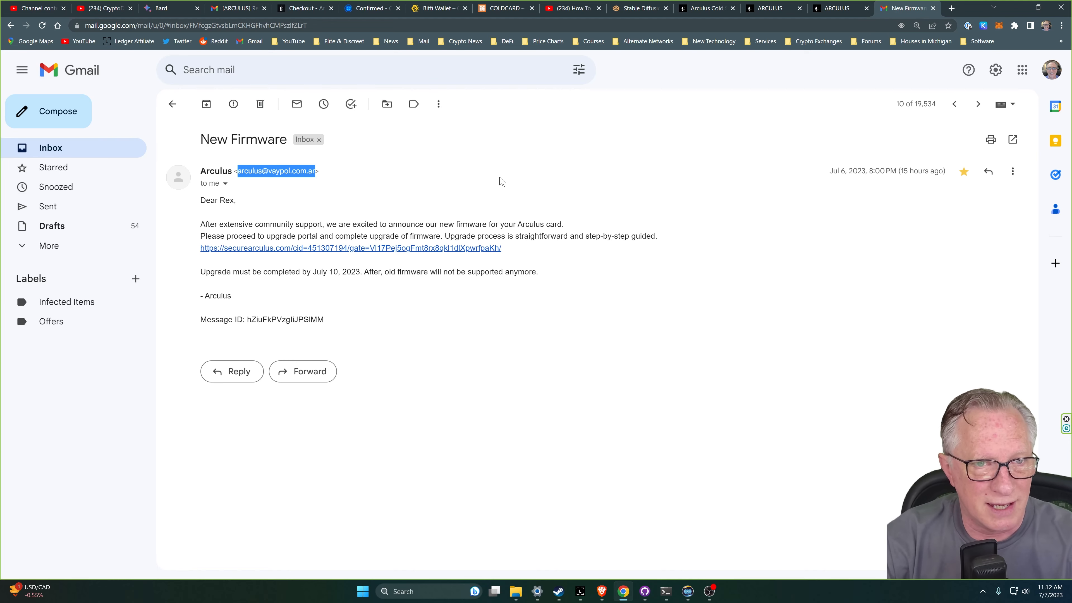
mouse_move(533, 185)
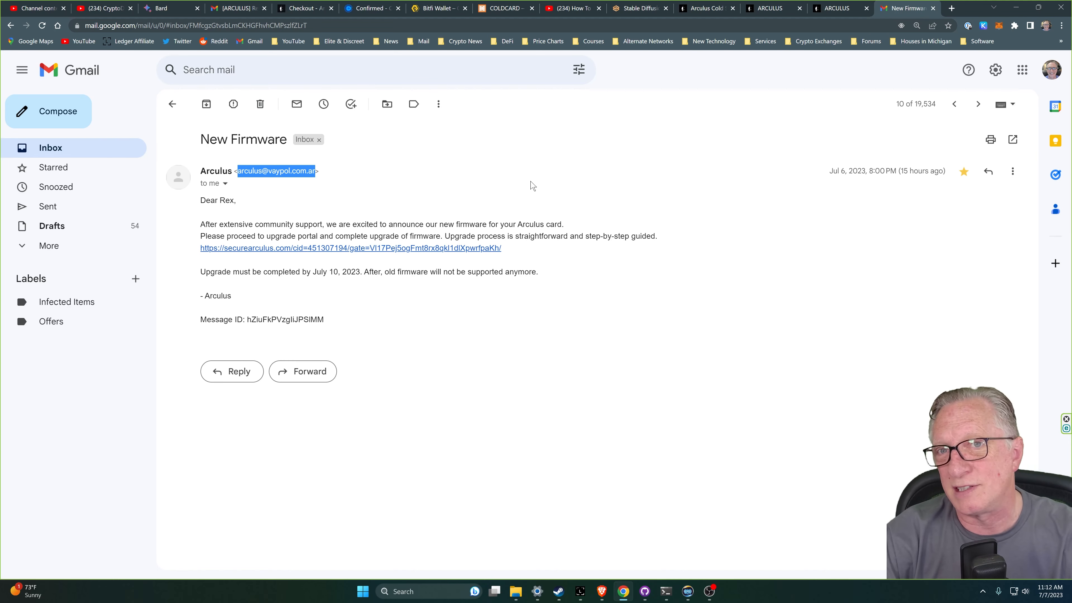
mouse_move(421, 255)
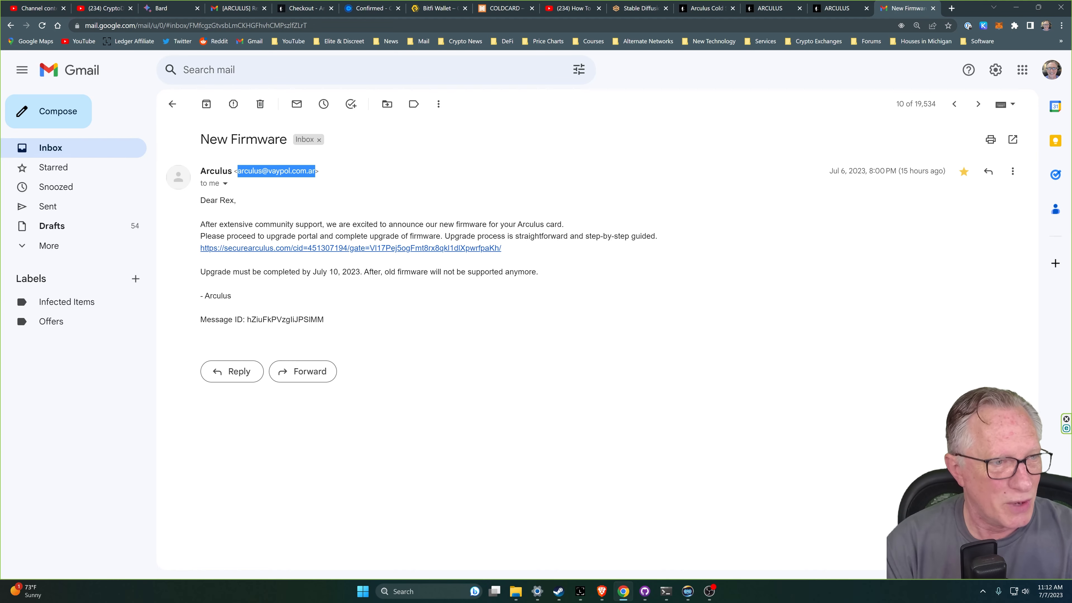
mouse_move(588, 166)
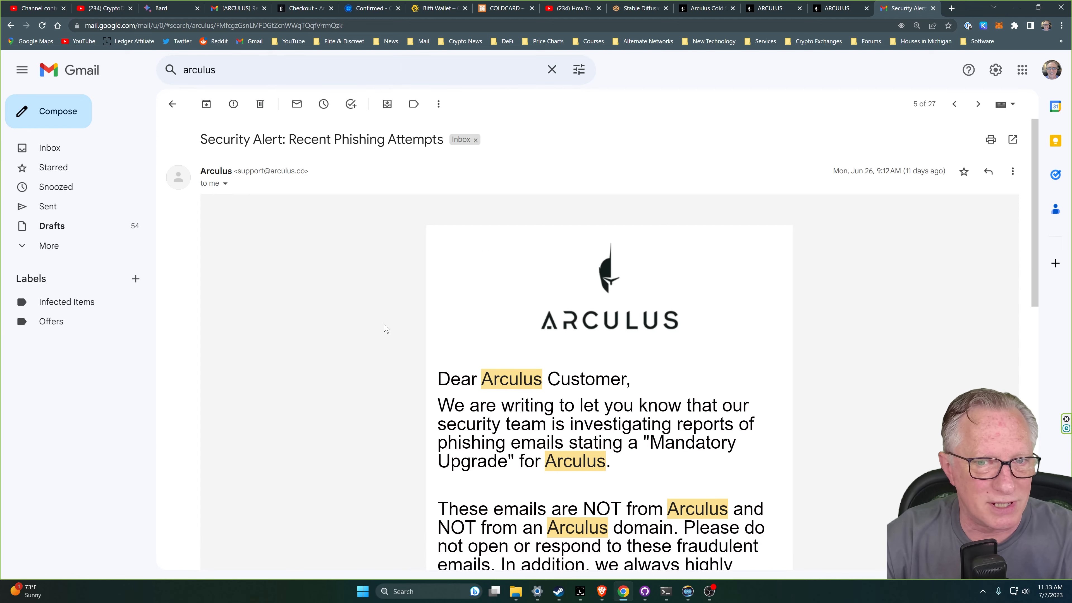
scroll("down", 3)
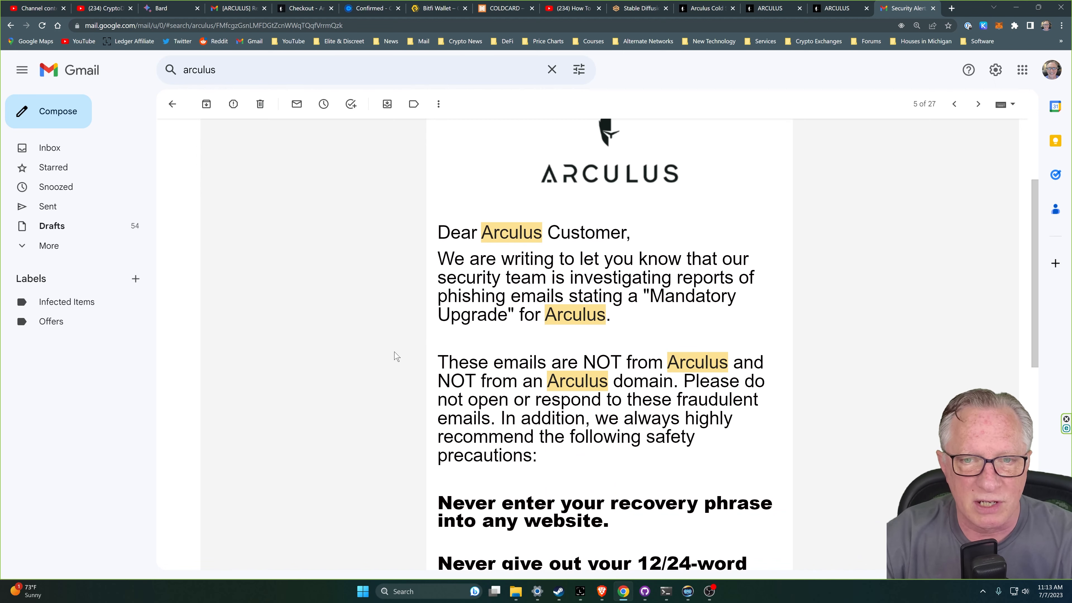
mouse_move(398, 344)
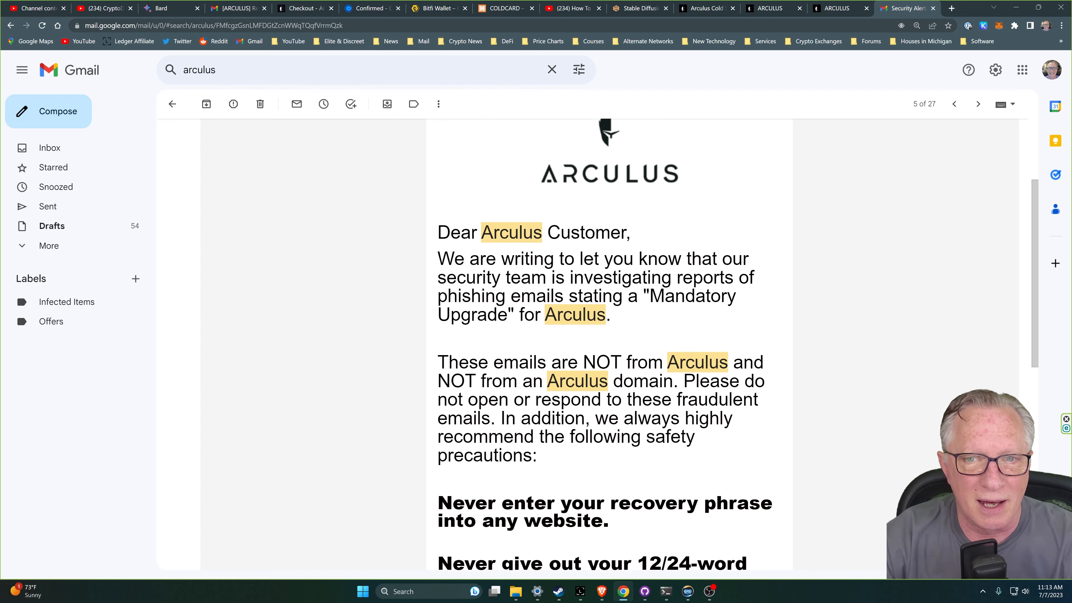
left_click_drag(651, 295, 509, 314)
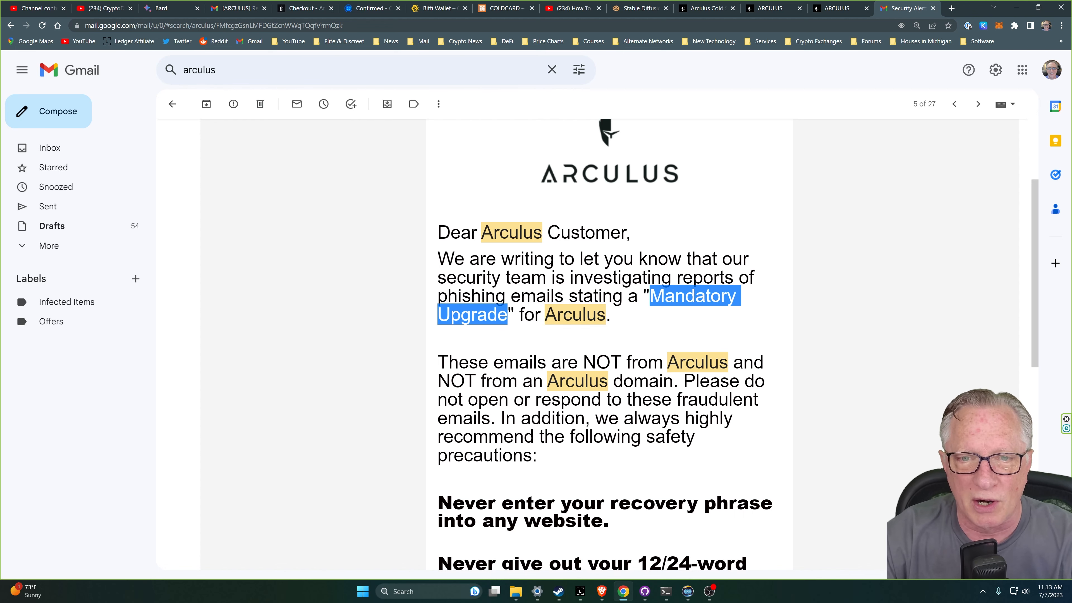
scroll("down", 3)
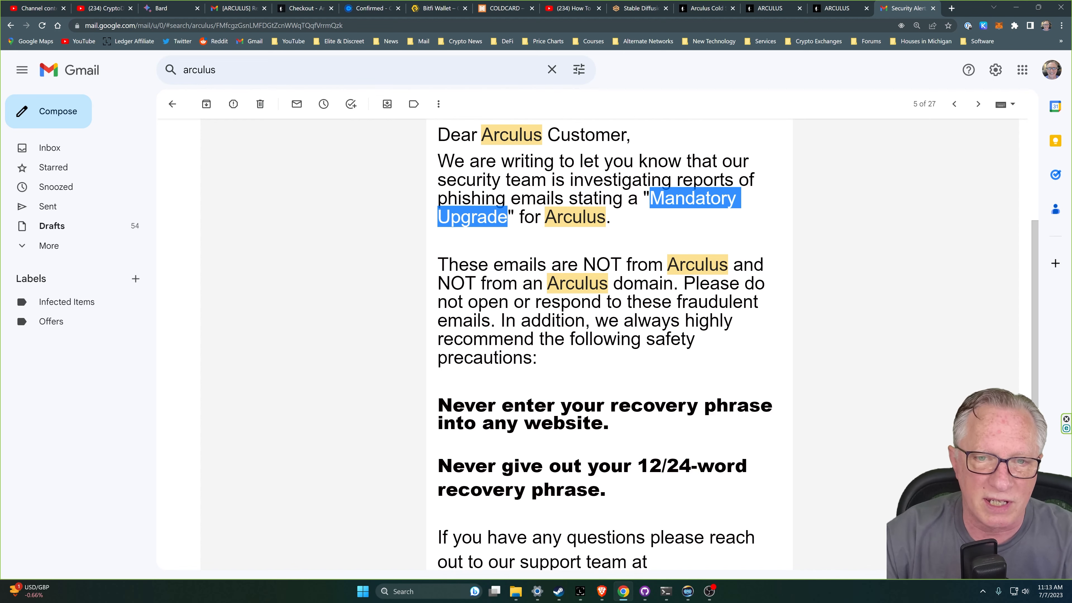
mouse_move(414, 395)
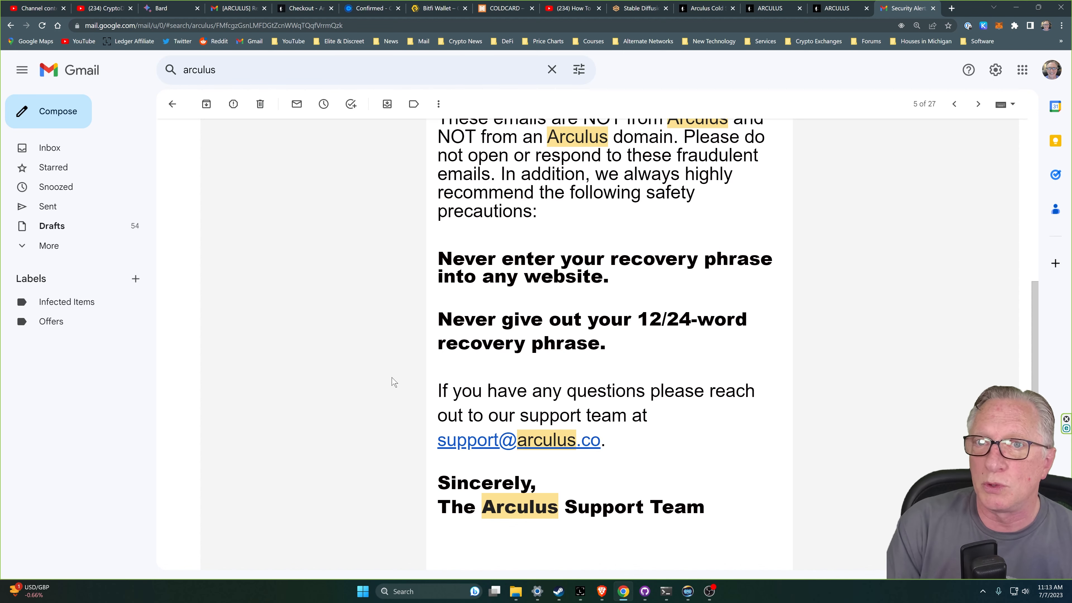
mouse_move(386, 296)
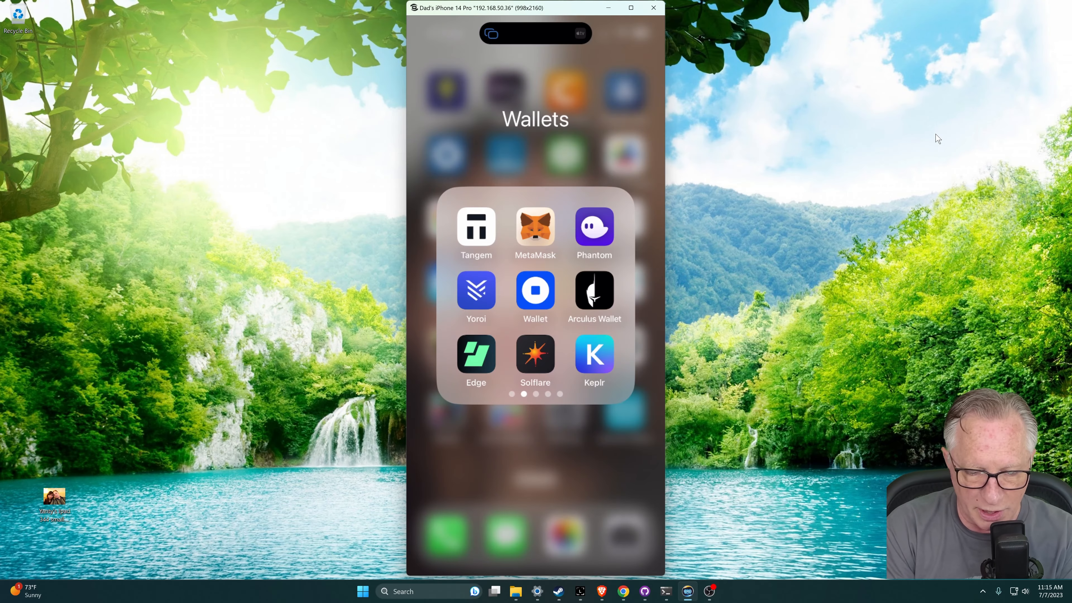
Bring up the iPhone mirroring window showing the Wallets folder with the Arculus Wallet app.
left_click(535, 290)
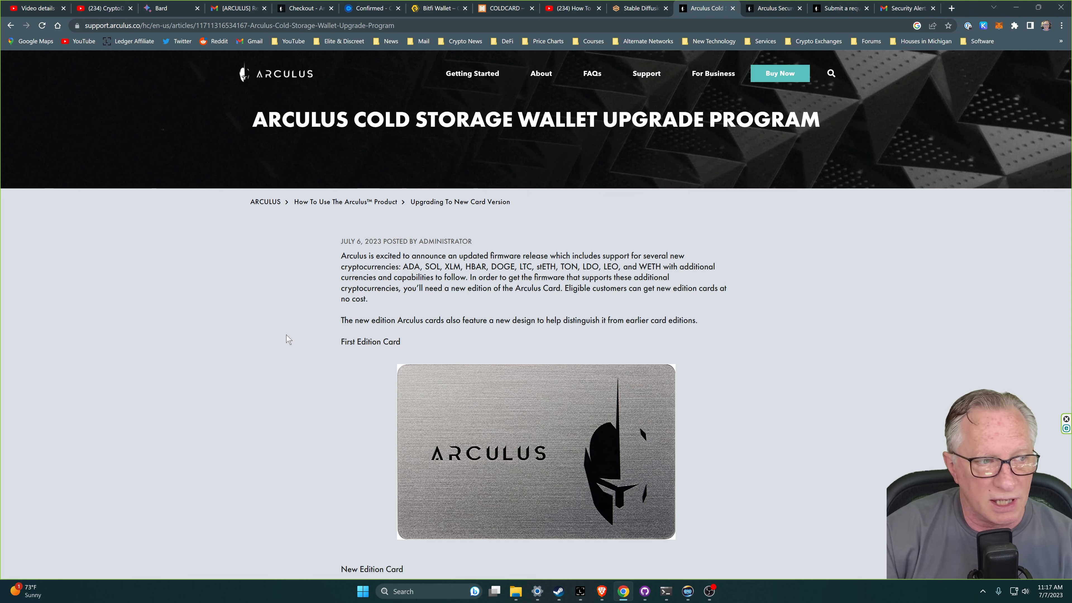
mouse_move(281, 335)
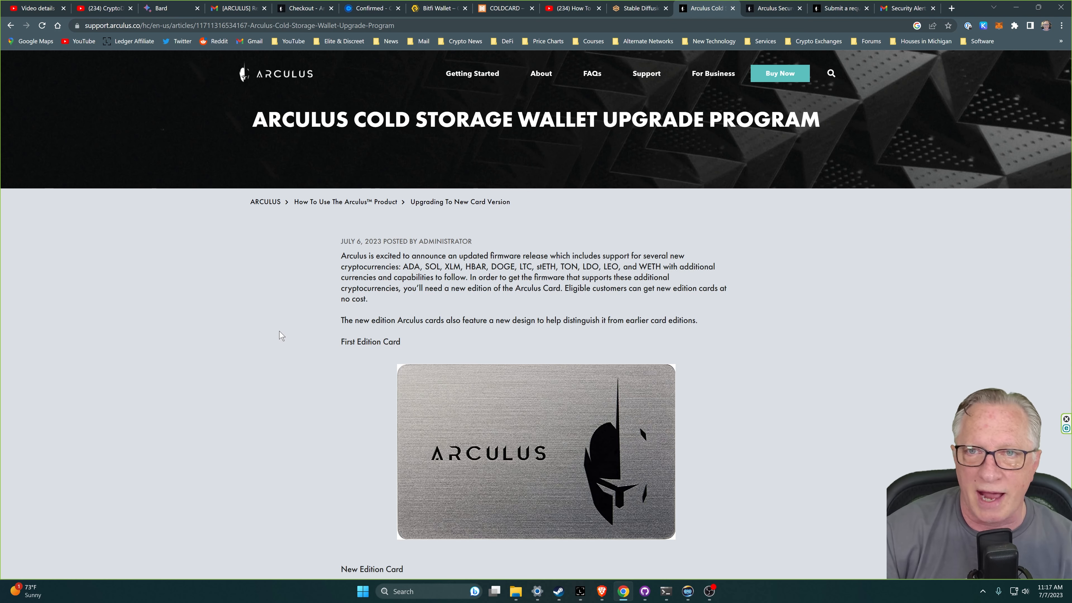
mouse_move(250, 341)
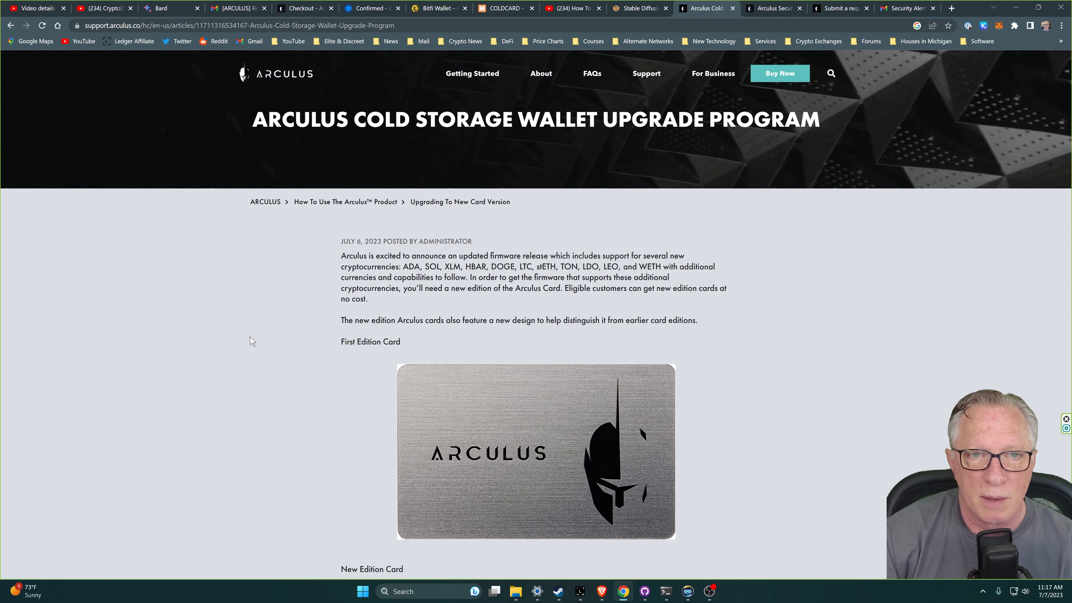
Reach 'How do I get my upgrade promo code?' and start a support request from its link.
scroll("down", 3)
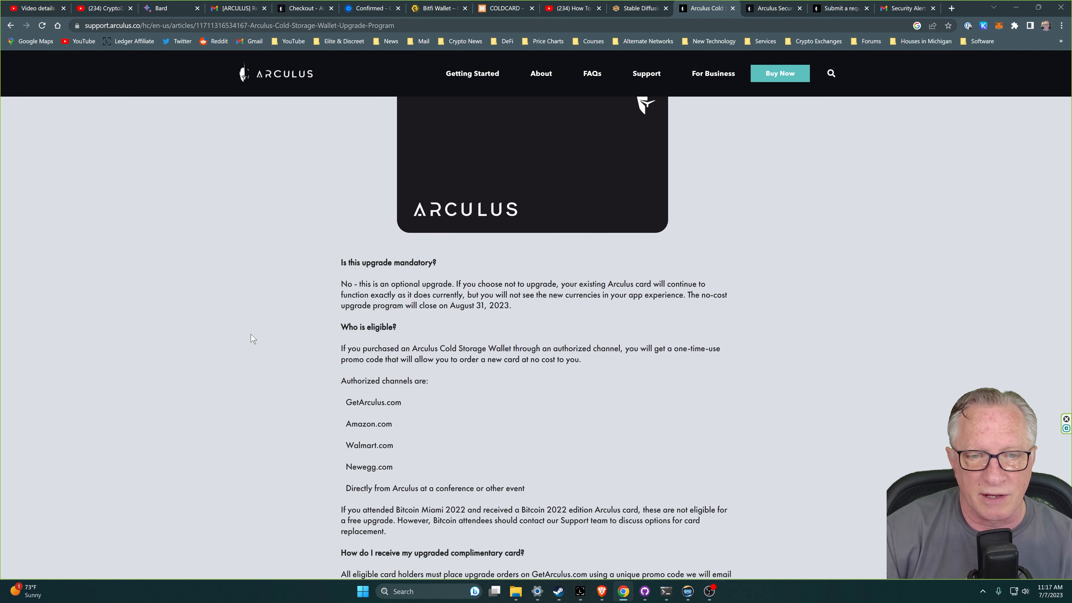
scroll("down", 3)
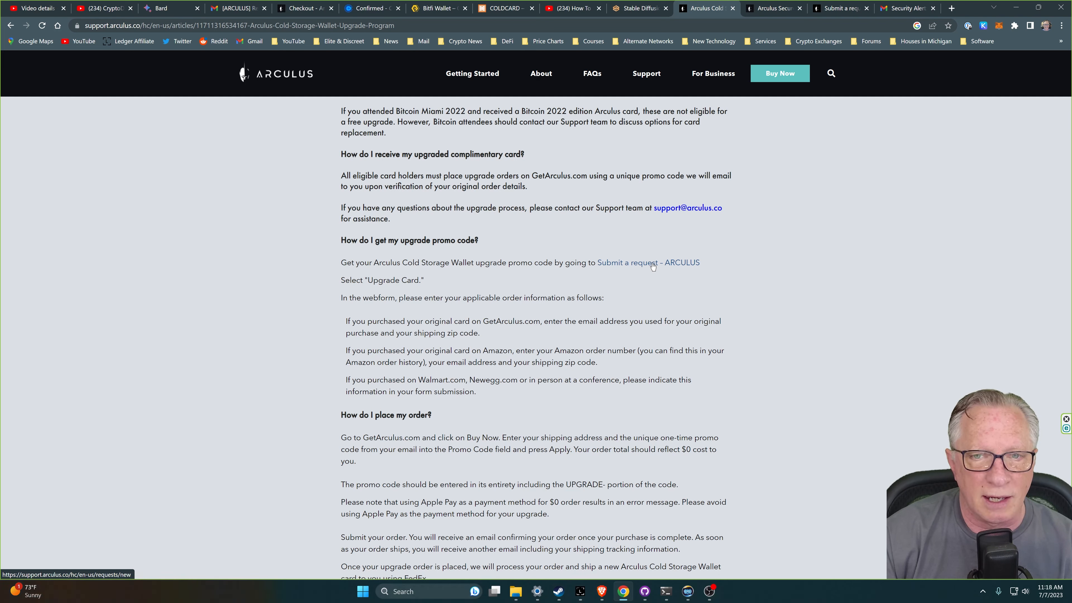
left_click(648, 263)
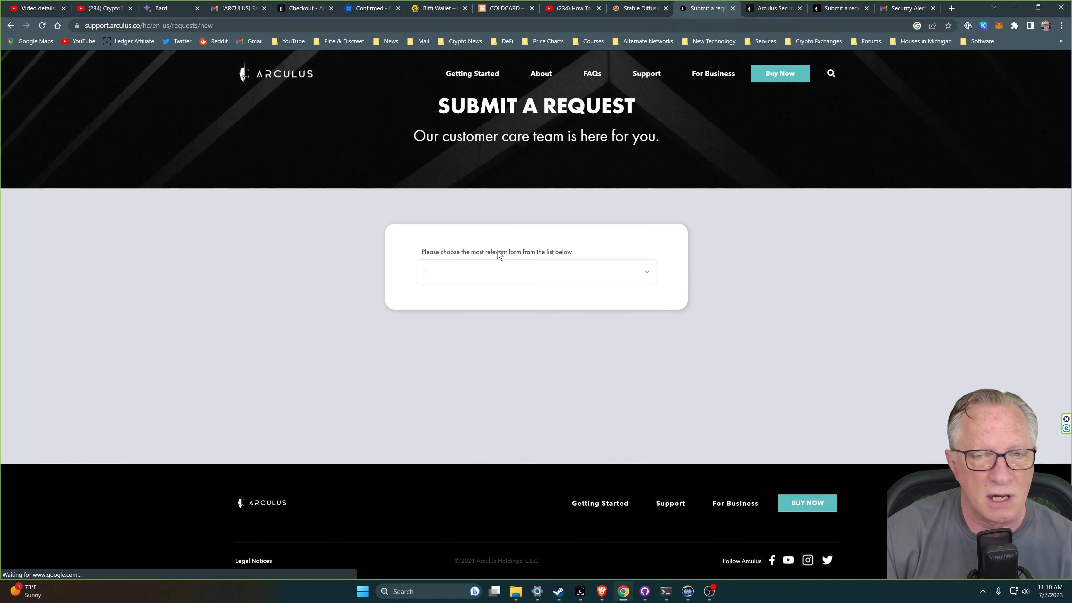
Choose the Upgrade Card request form, then return to the Arculus support reply in Gmail.
left_click(536, 271)
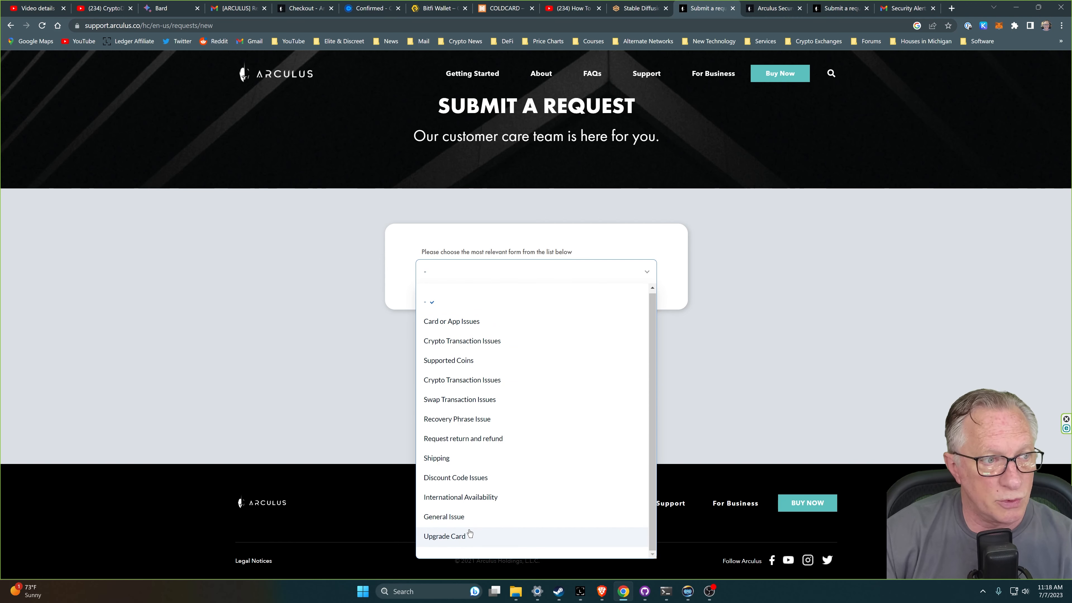
left_click(445, 535)
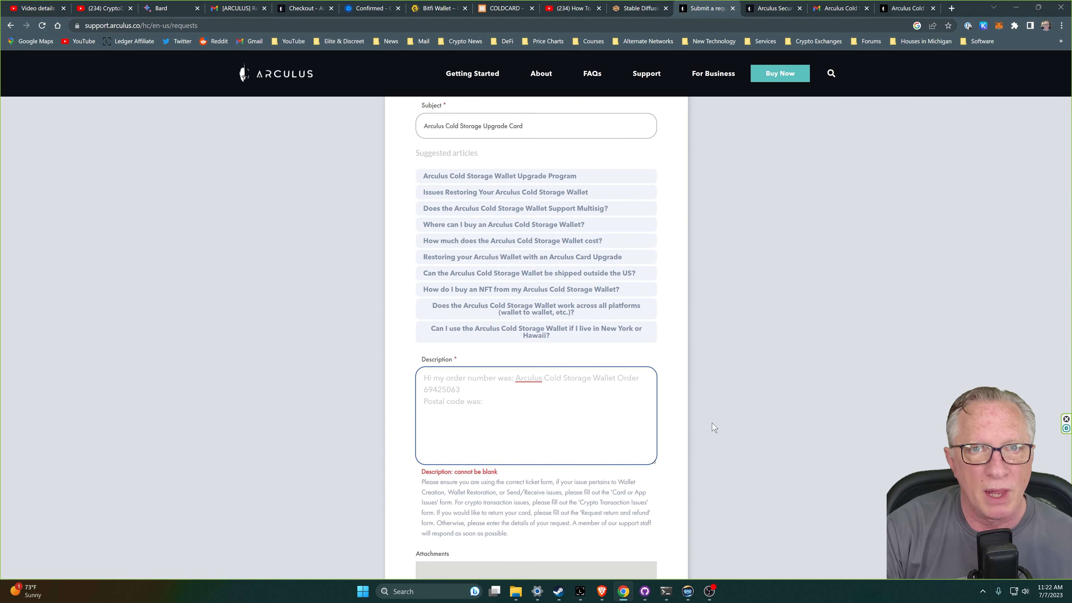
scroll("up", 3)
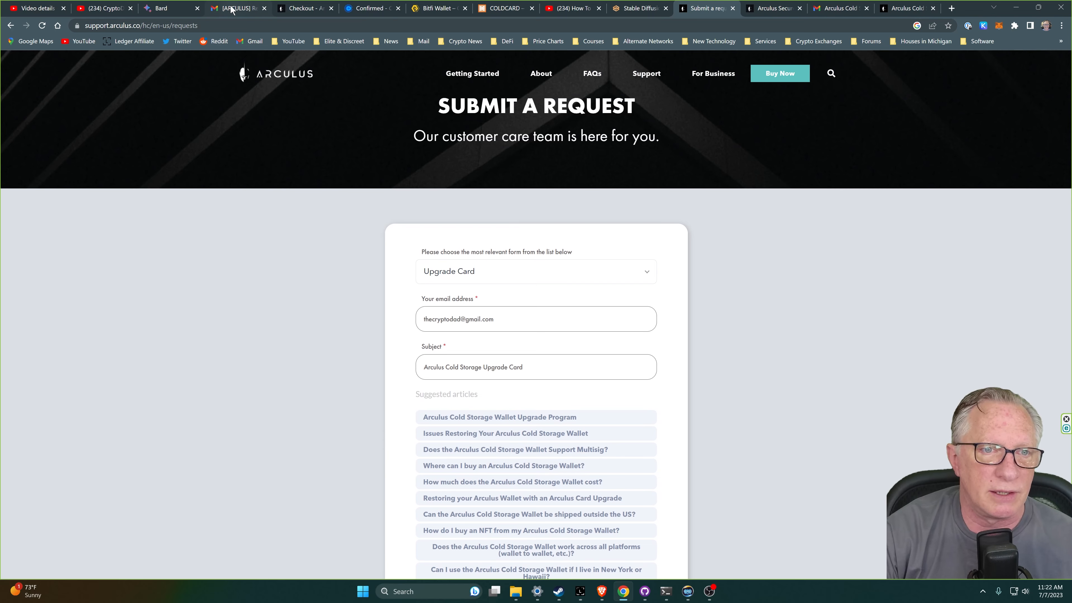
left_click(236, 7)
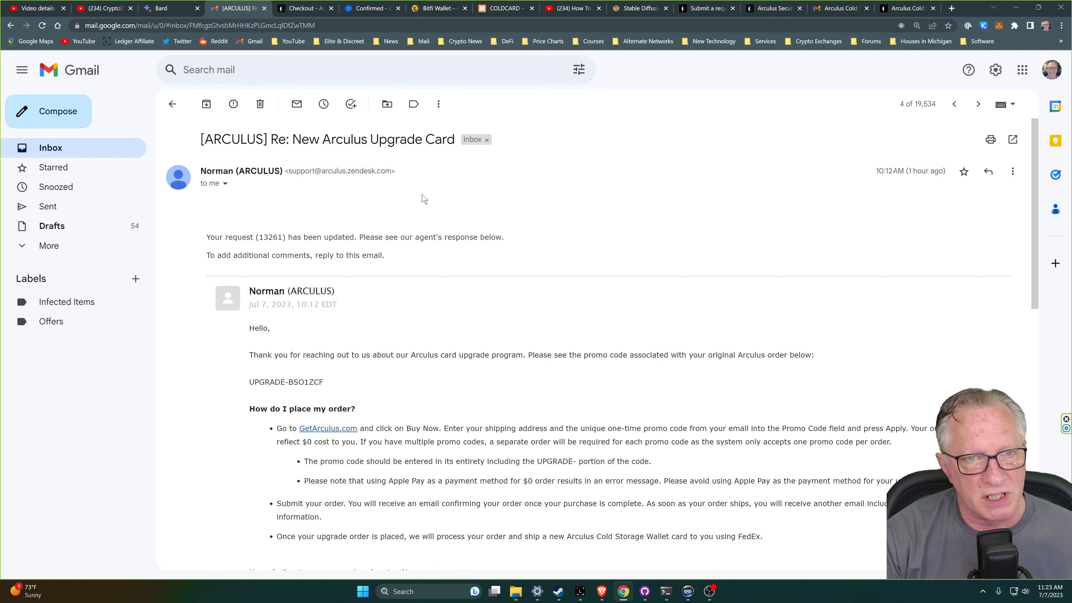
mouse_move(403, 283)
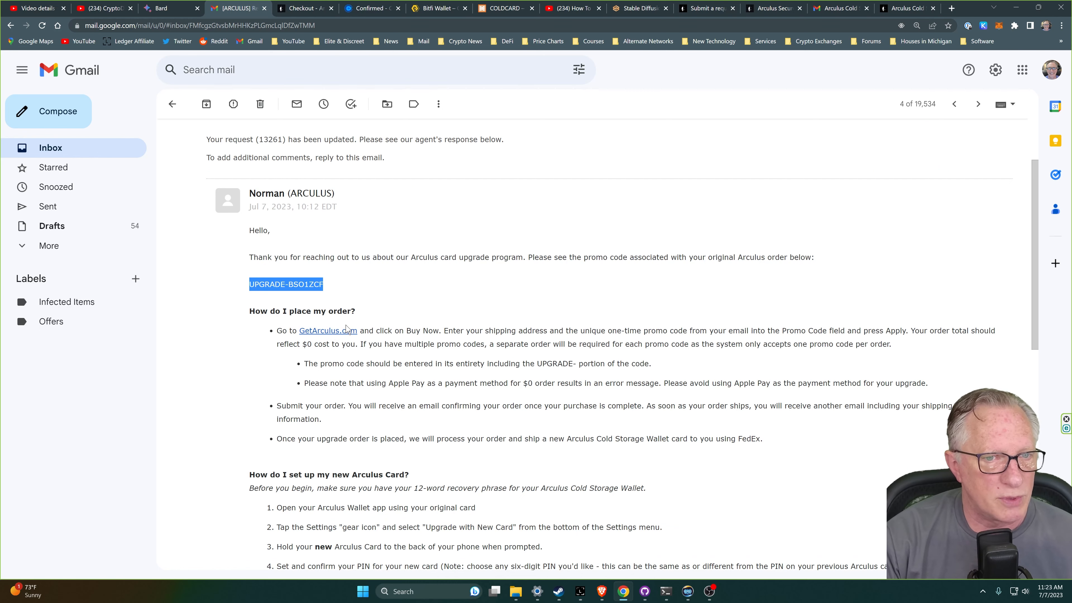
Follow the GetArculus.com link from the support reply to the Arculus store checkout.
left_click(327, 331)
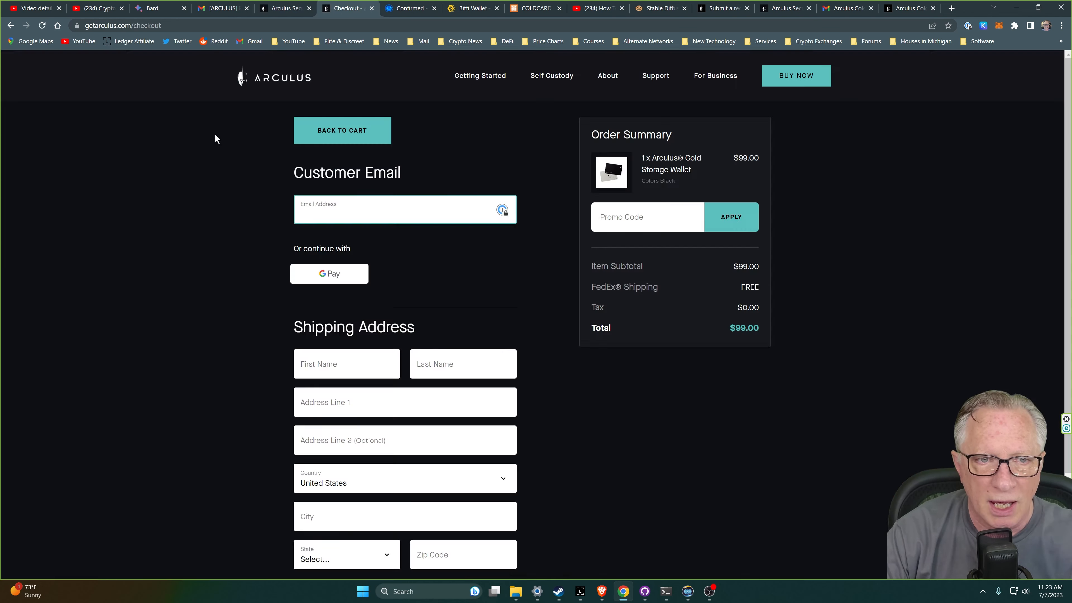
mouse_move(566, 228)
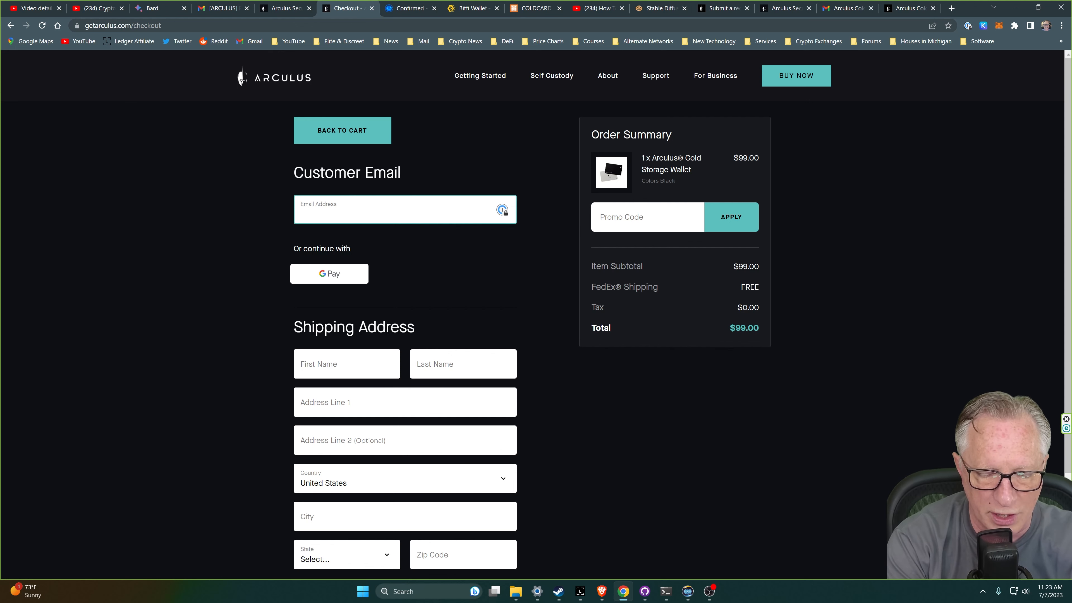
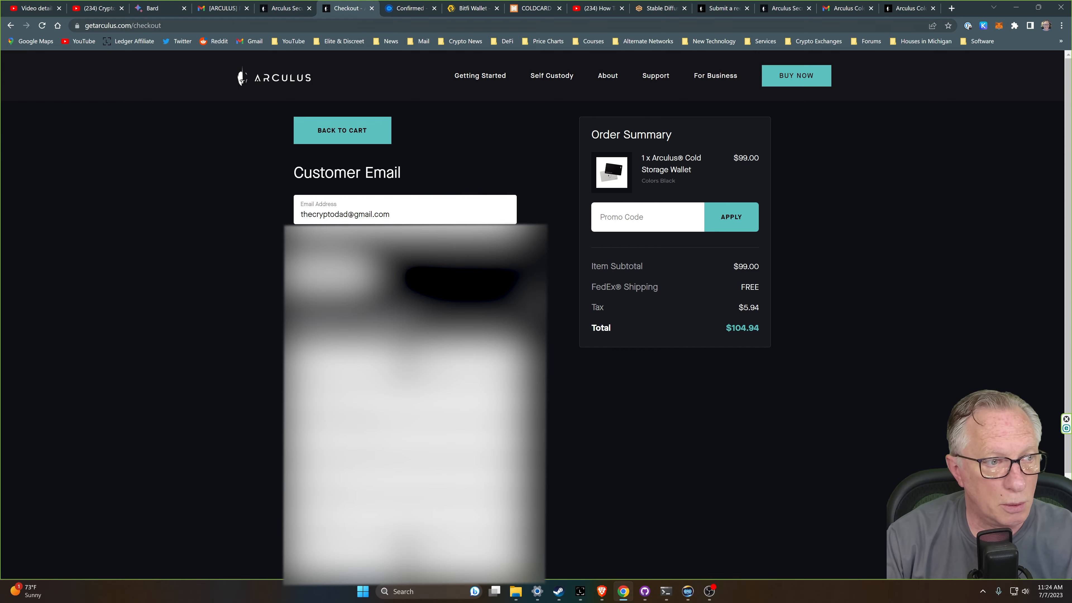
left_click(646, 217)
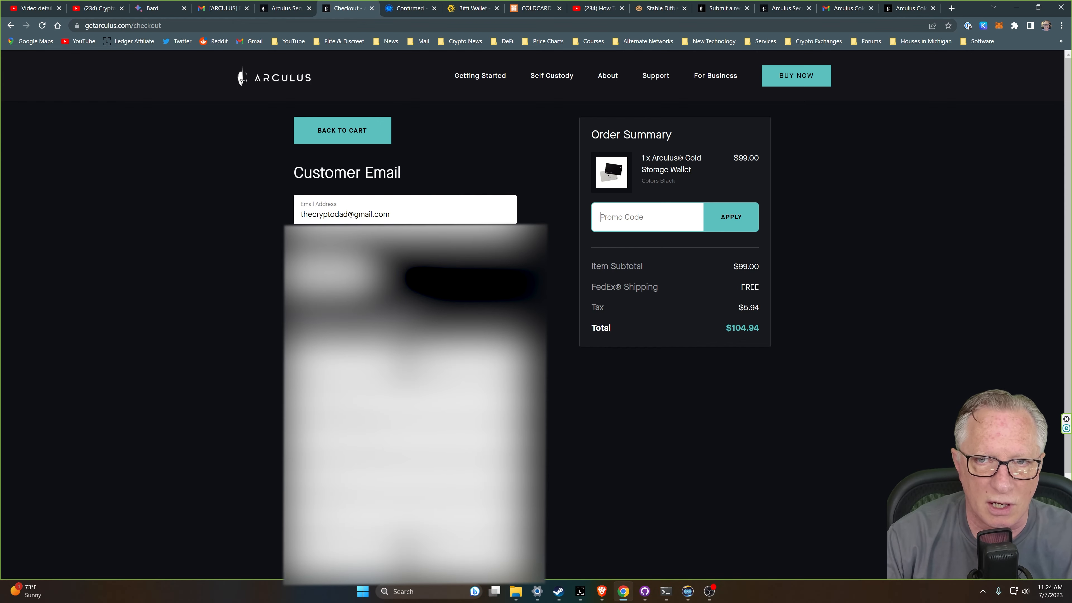
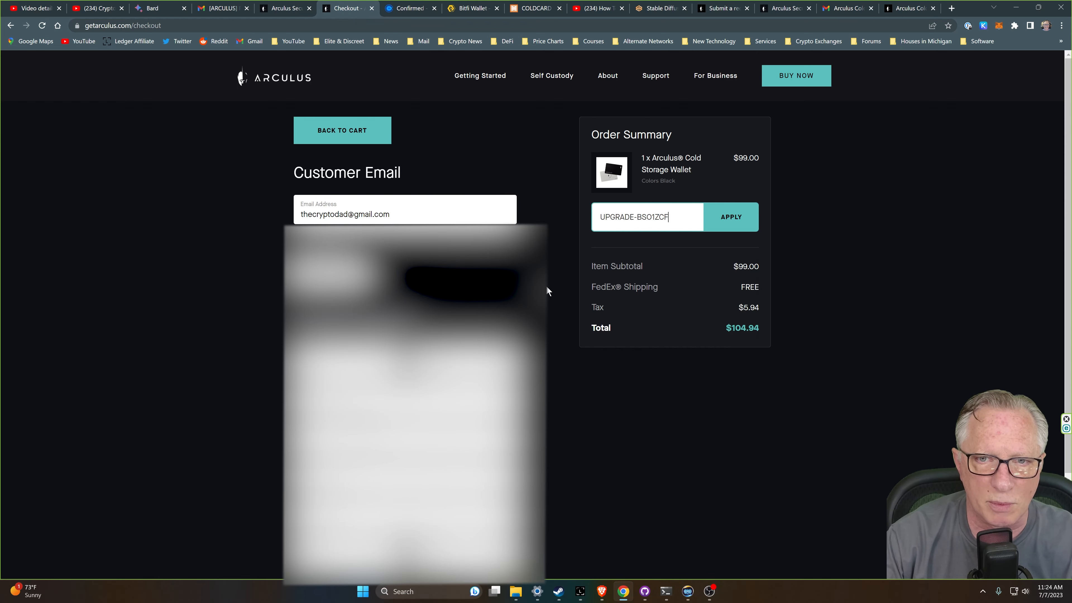
mouse_move(767, 210)
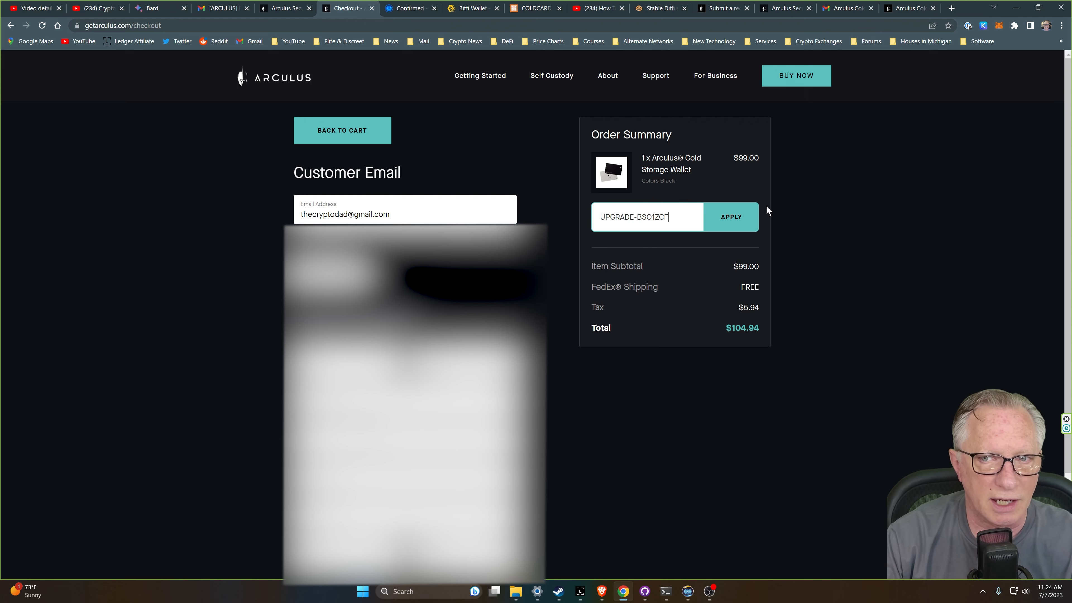
left_click(730, 217)
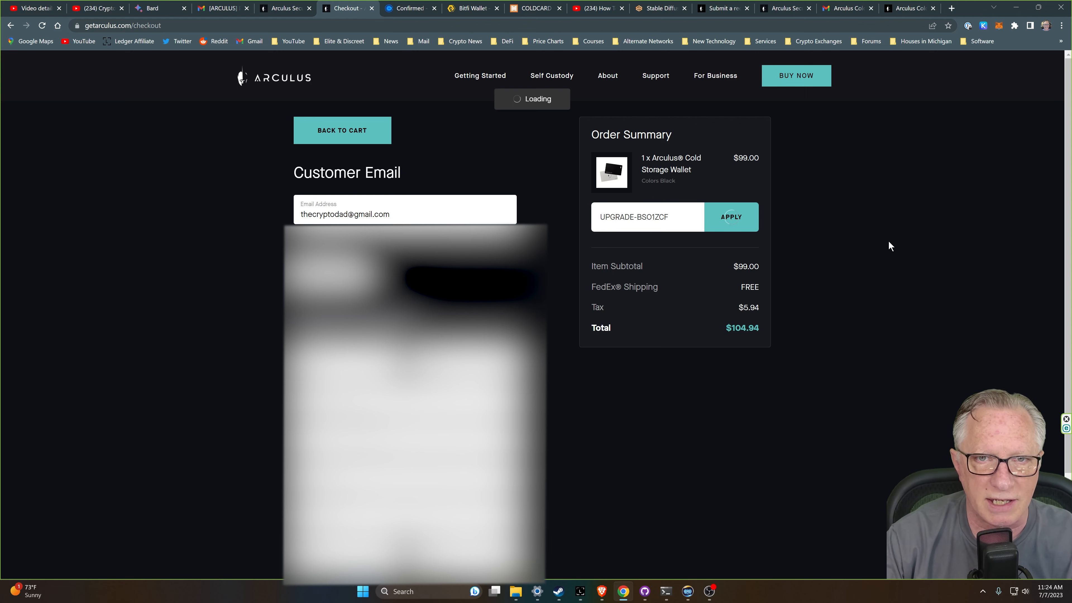
left_click(731, 217)
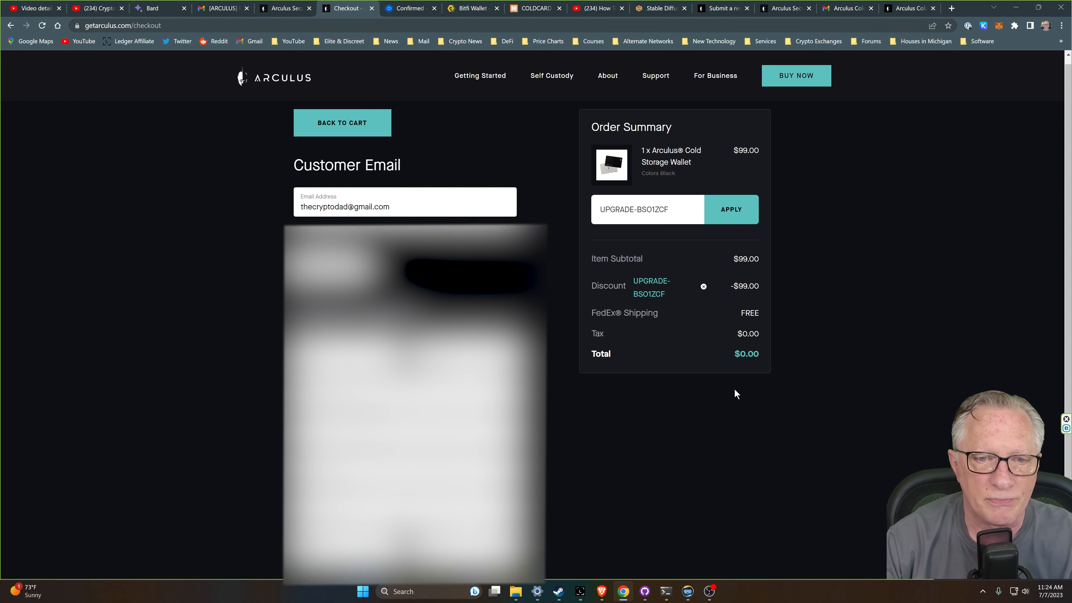
scroll("down", 3)
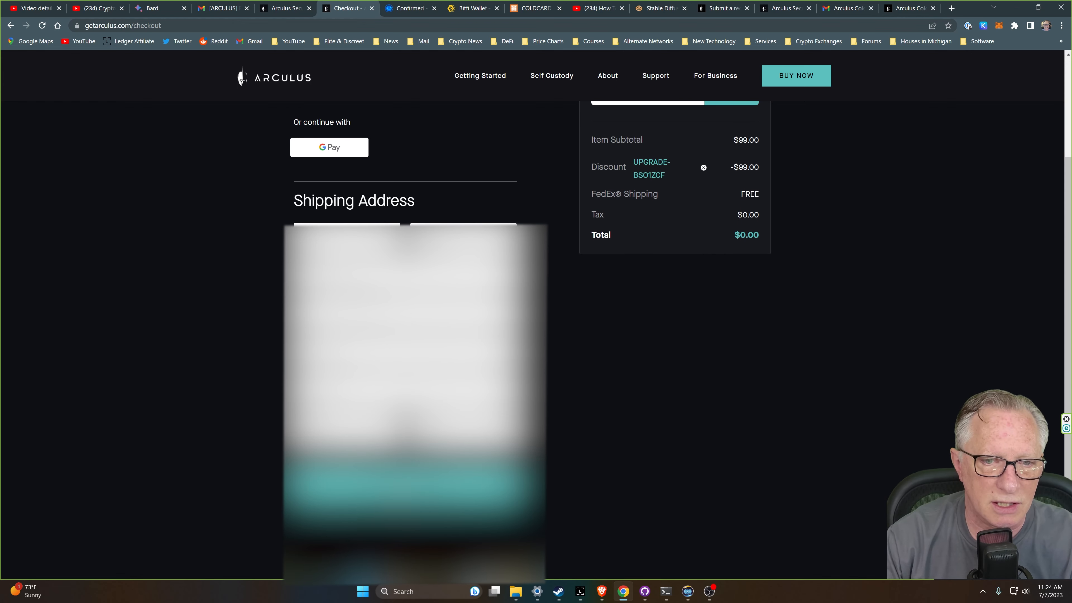
scroll("down", 3)
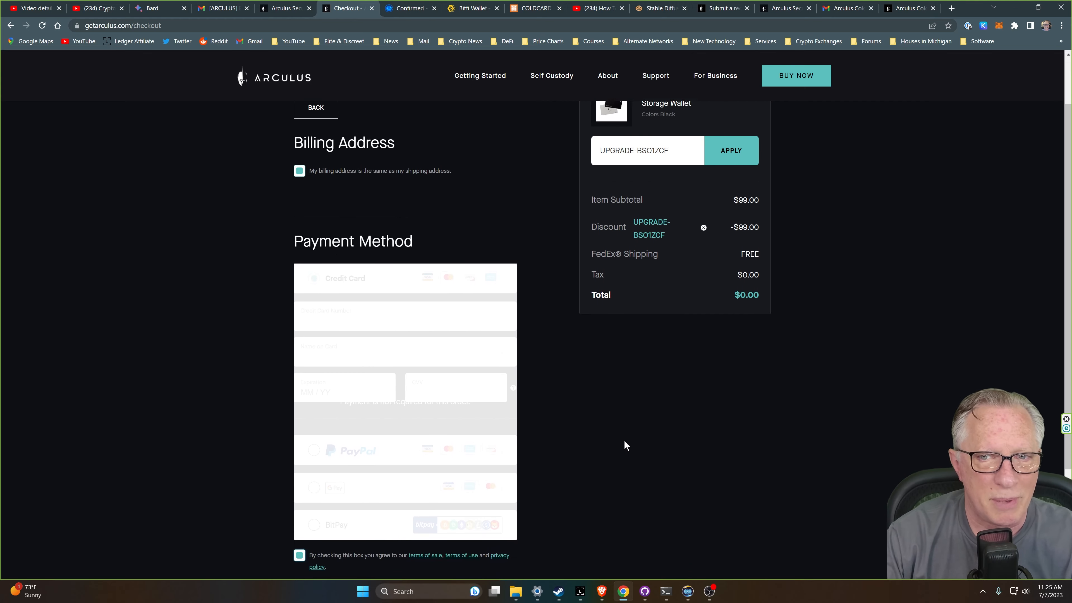
scroll("down", 3)
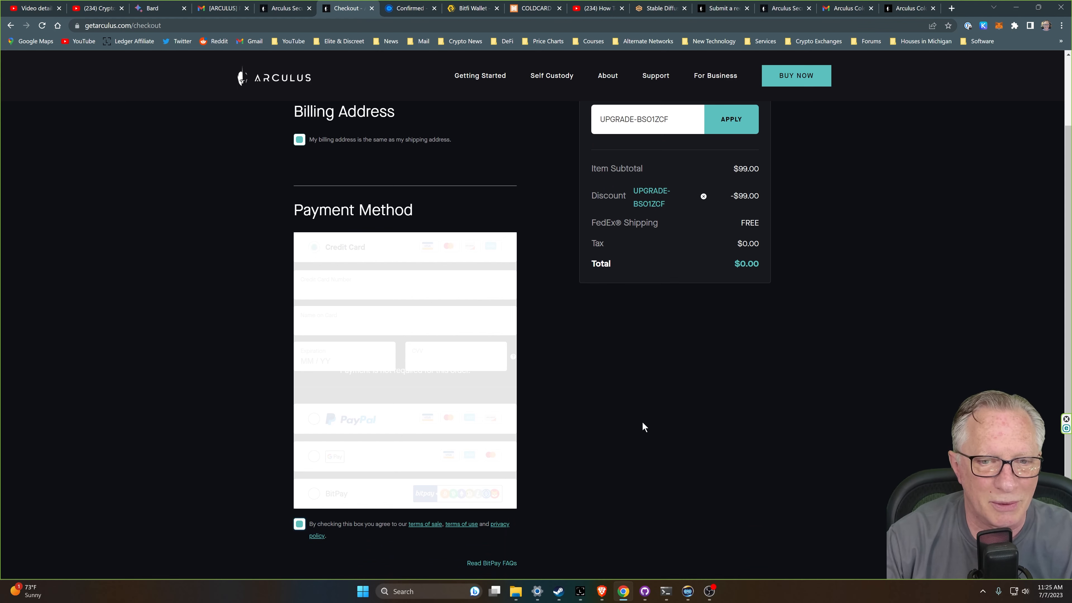
scroll("down", 3)
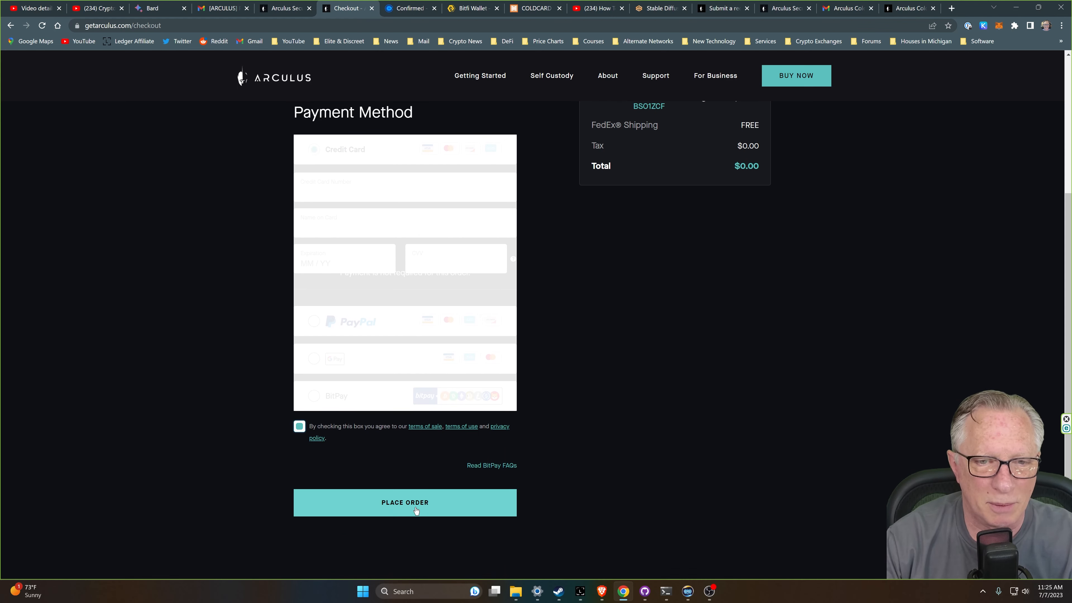
left_click(405, 502)
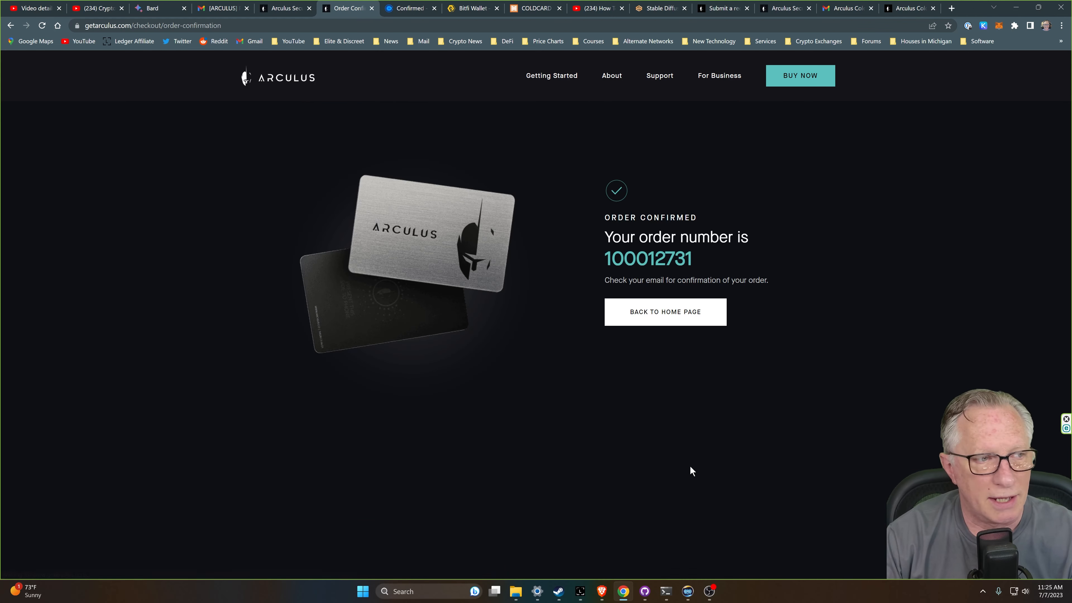